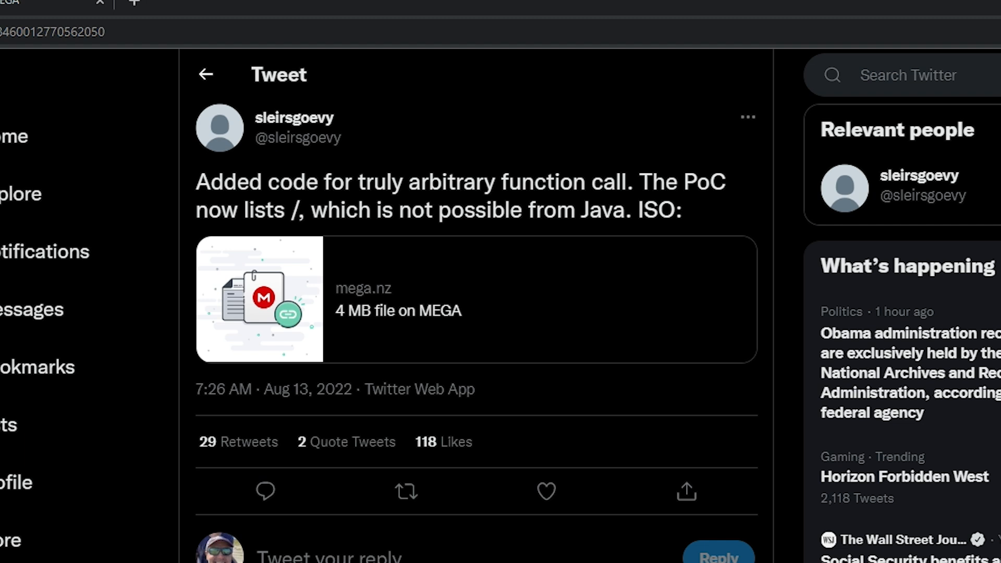
mouse_move(358, 318)
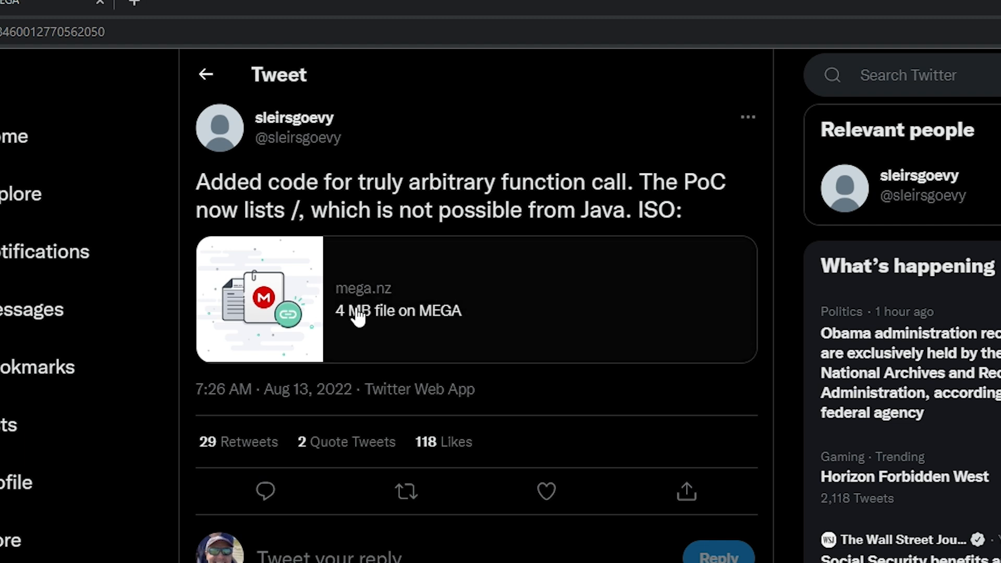
mouse_move(359, 318)
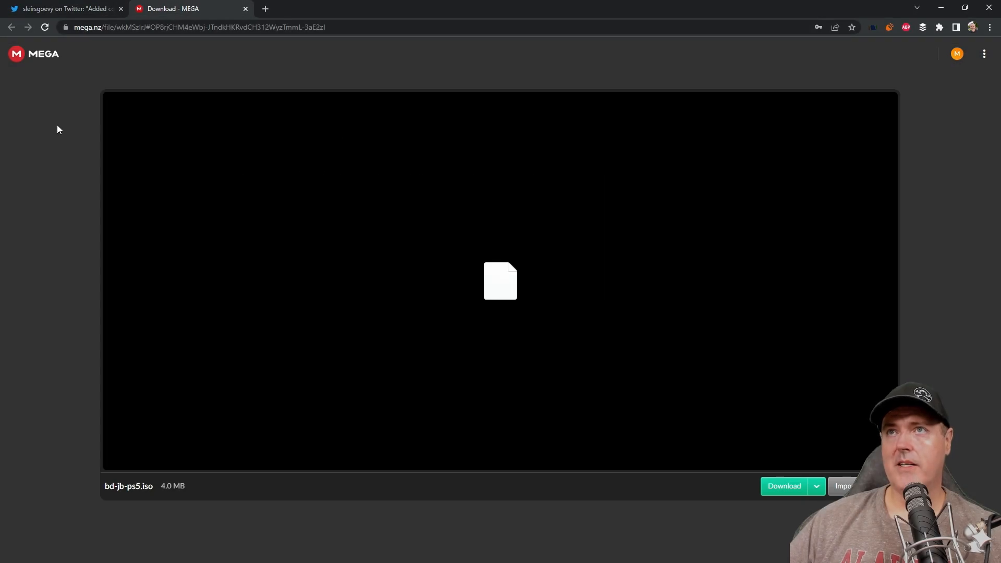
mouse_move(783, 486)
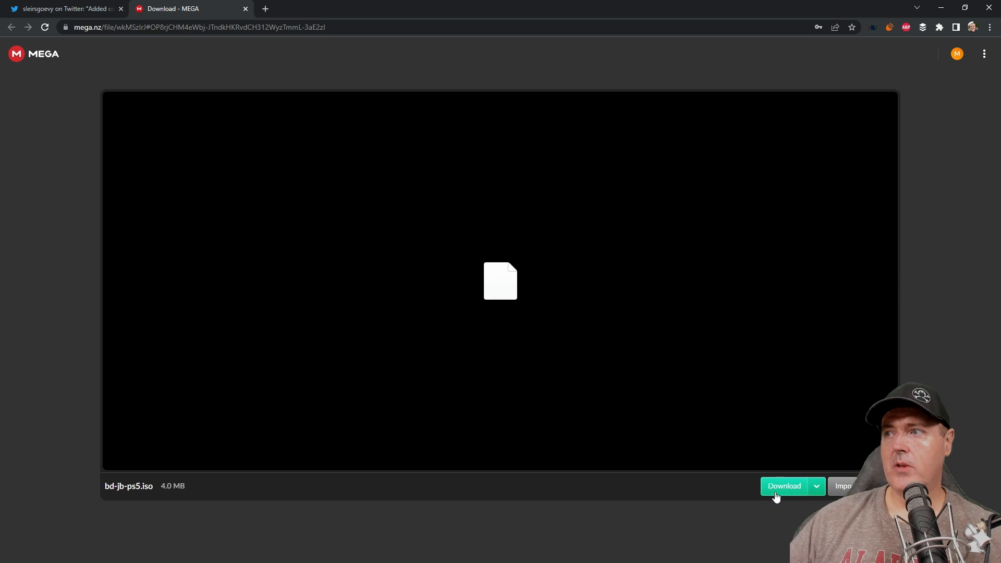
mouse_move(474, 495)
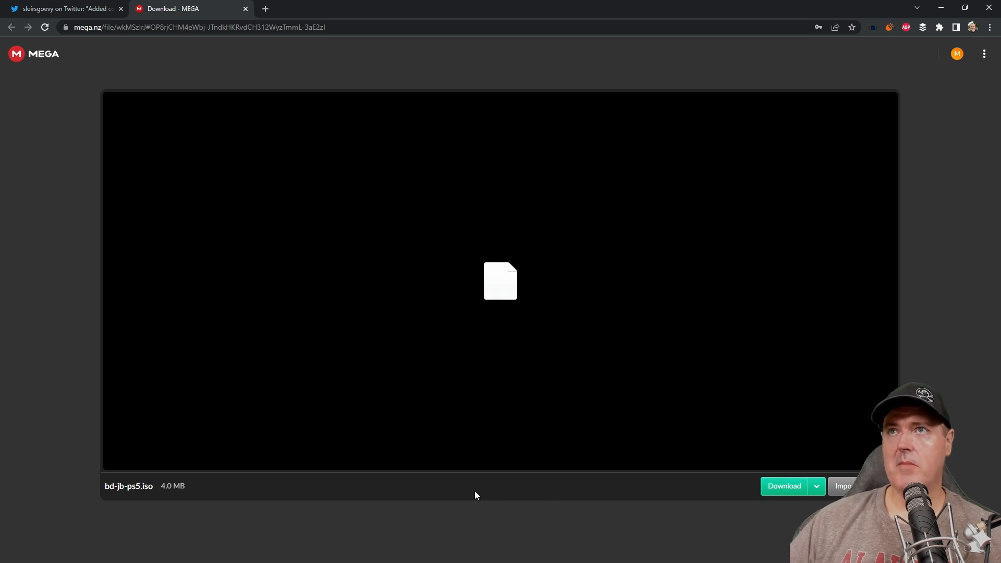
mouse_move(294, 380)
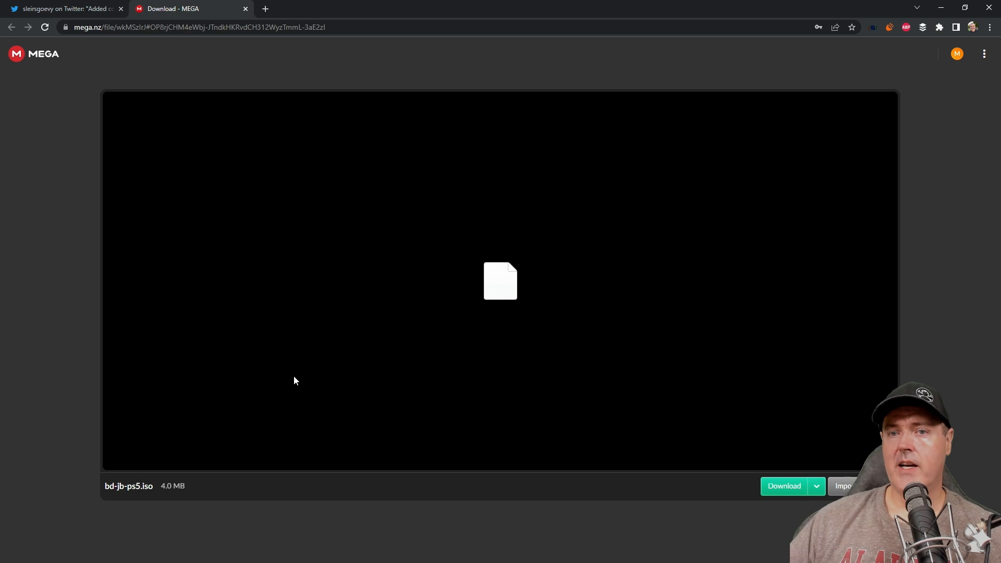
mouse_move(215, 173)
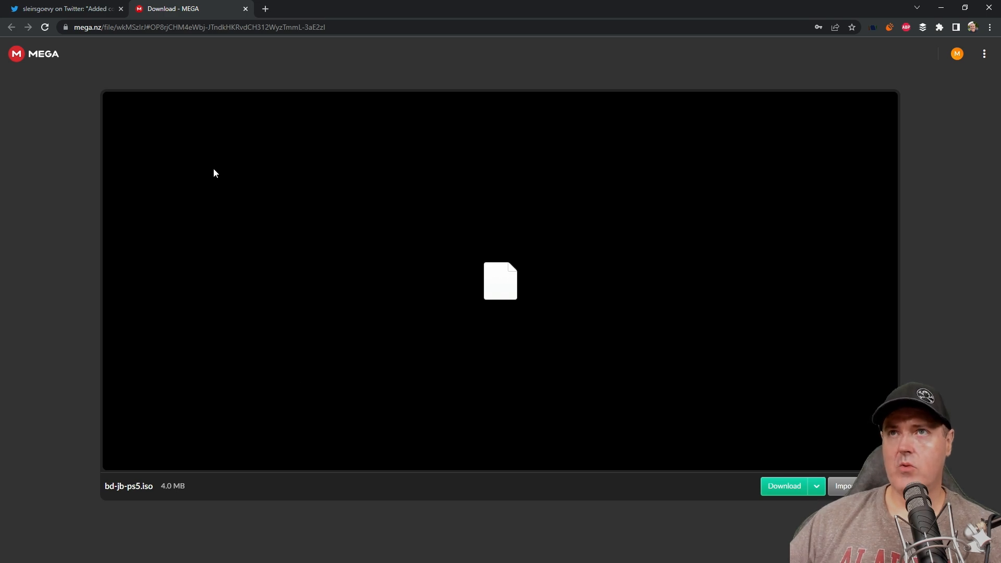
Download the 4.0 MB bd-jb-ps5.iso from the MEGA file page
left_click(63, 8)
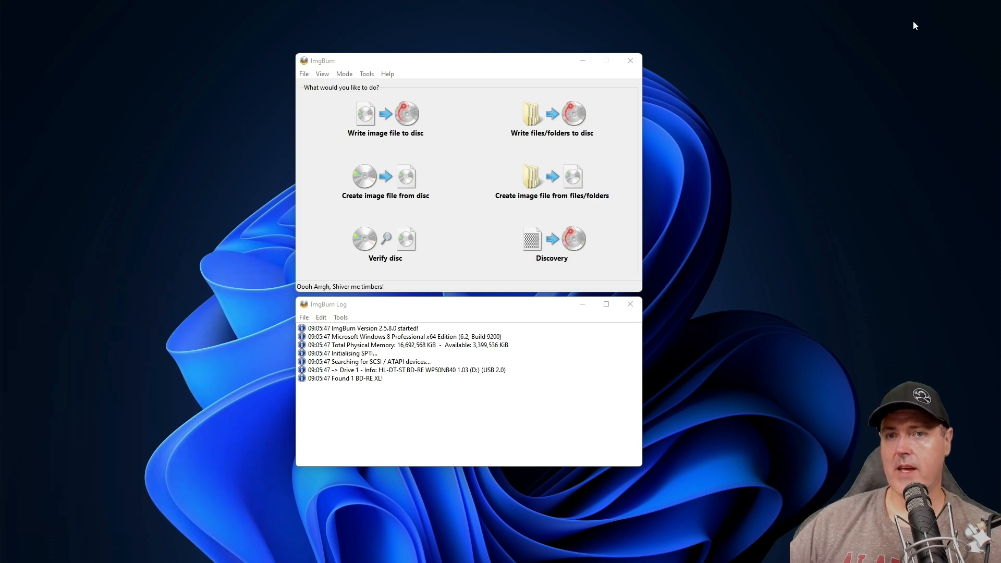
Write bd-jb-ps5.iso to the BD-RE drive using 'Write image file to disc'
left_click(384, 118)
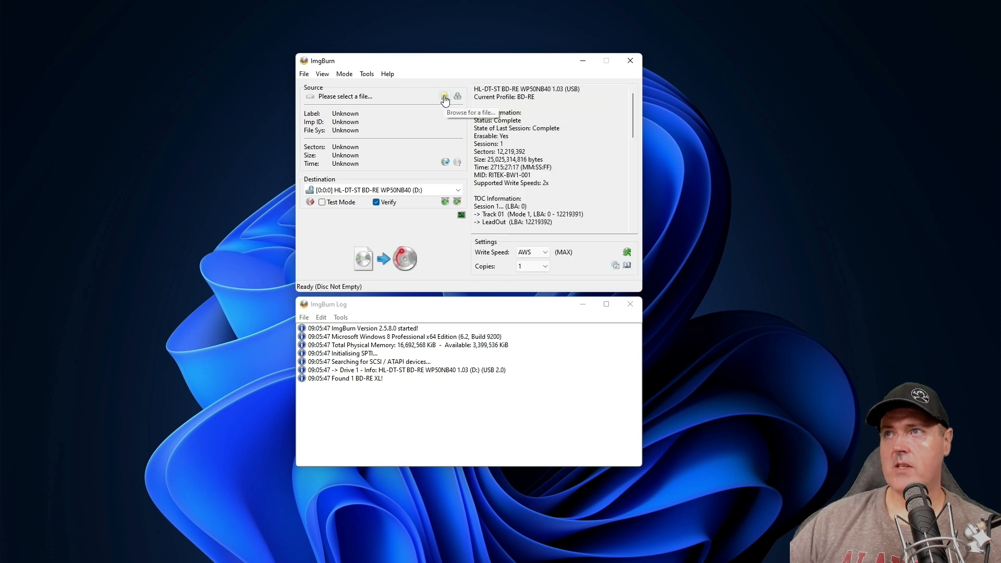
left_click(444, 97)
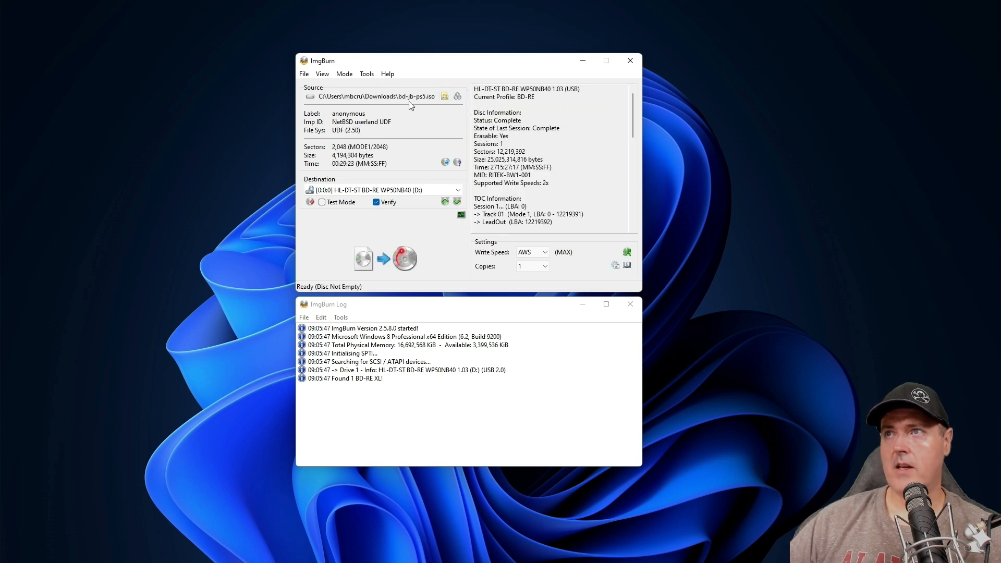
mouse_move(333, 253)
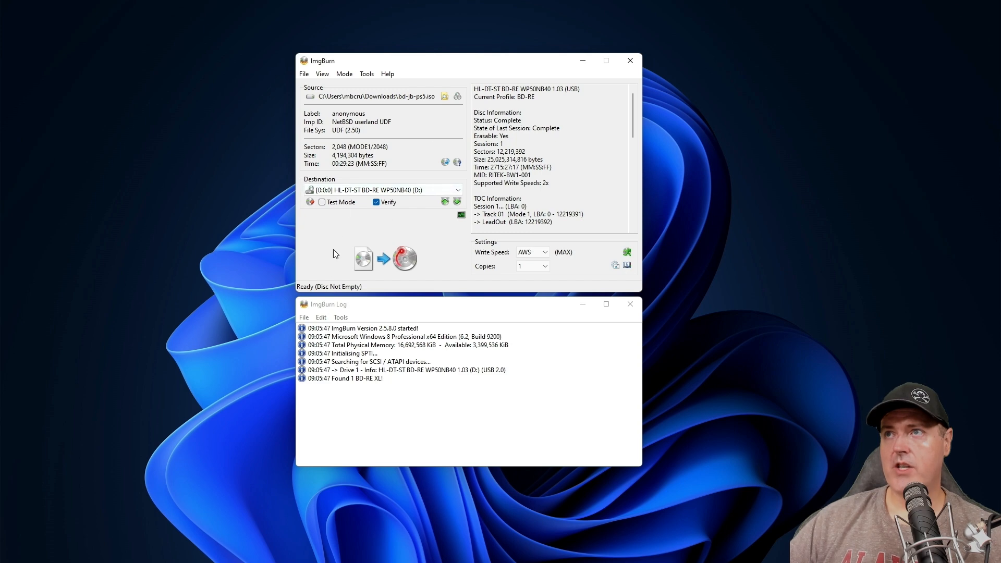
mouse_move(383, 261)
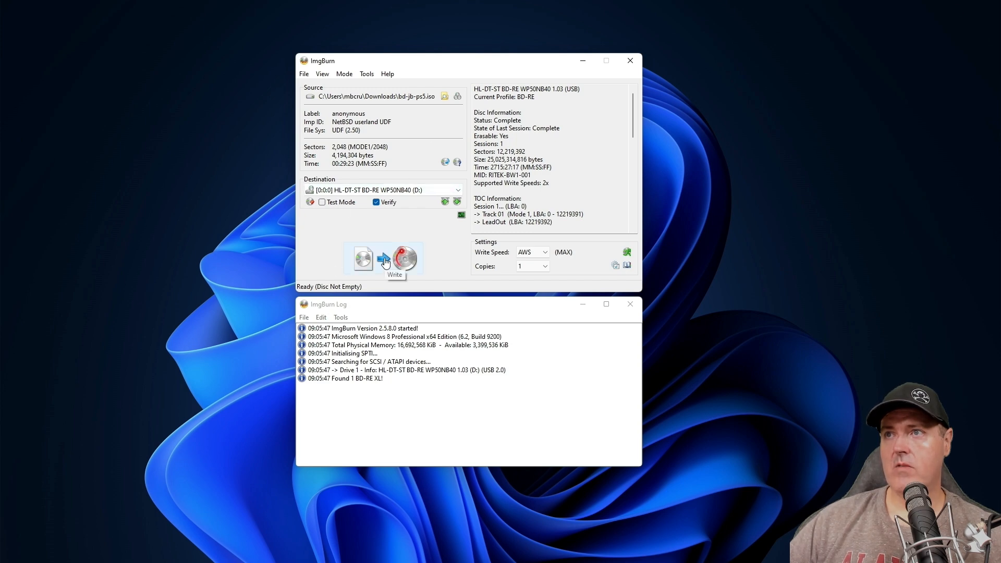
left_click(394, 258)
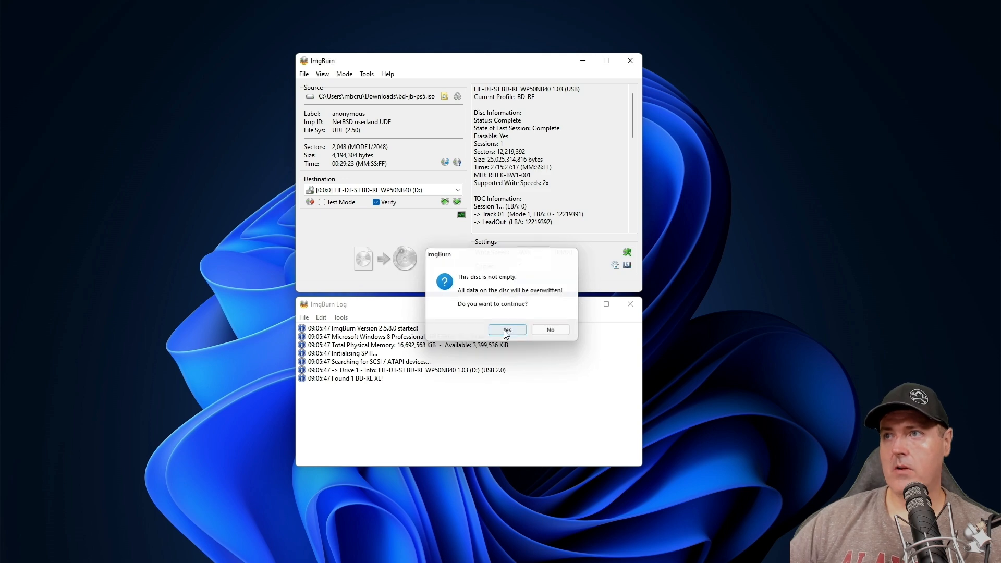
Accept overwriting the non-empty disc so burning bd-jb-ps5.iso begins
left_click(506, 330)
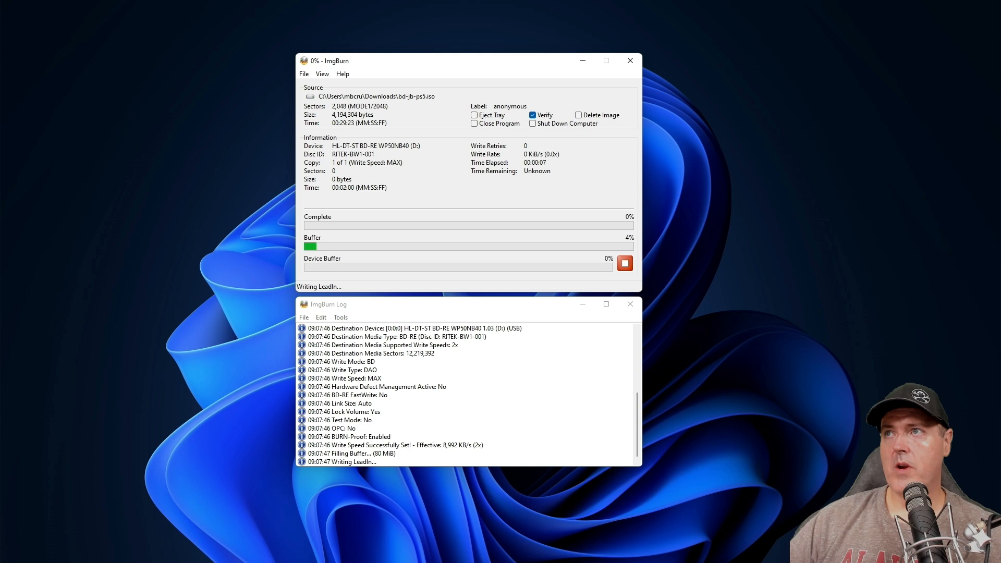
mouse_move(517, 122)
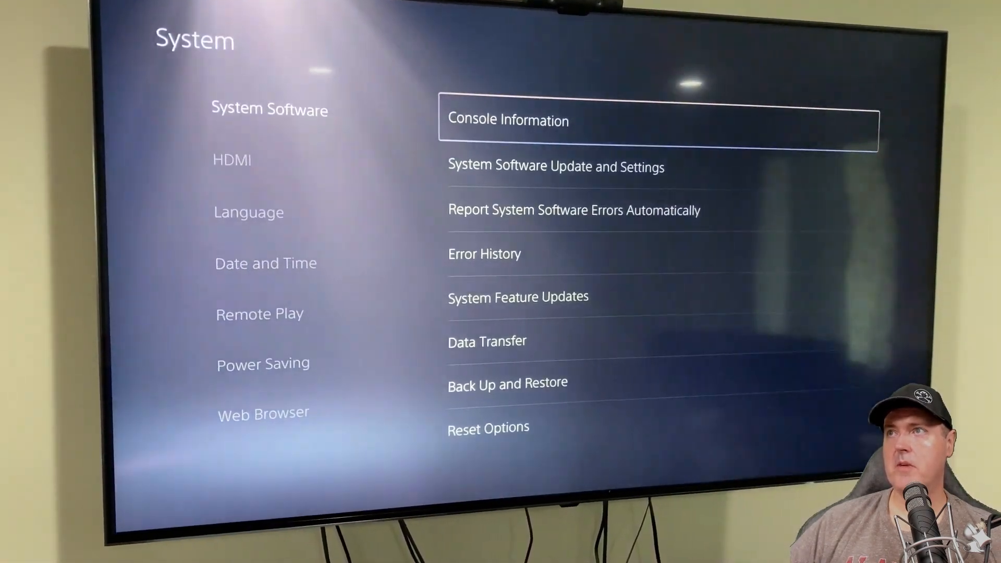
Open Console Information showing system software version and network addresses
left_click(507, 120)
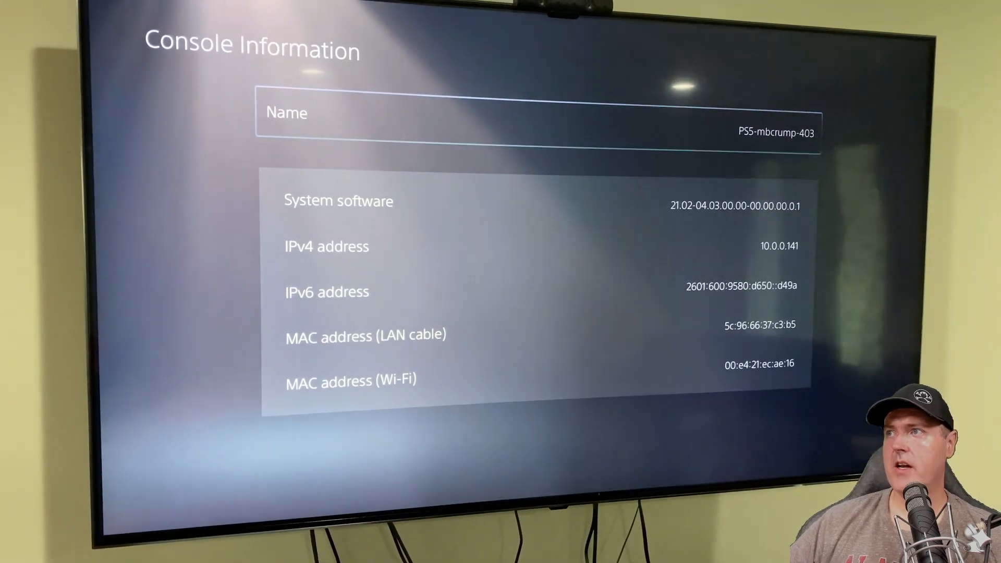